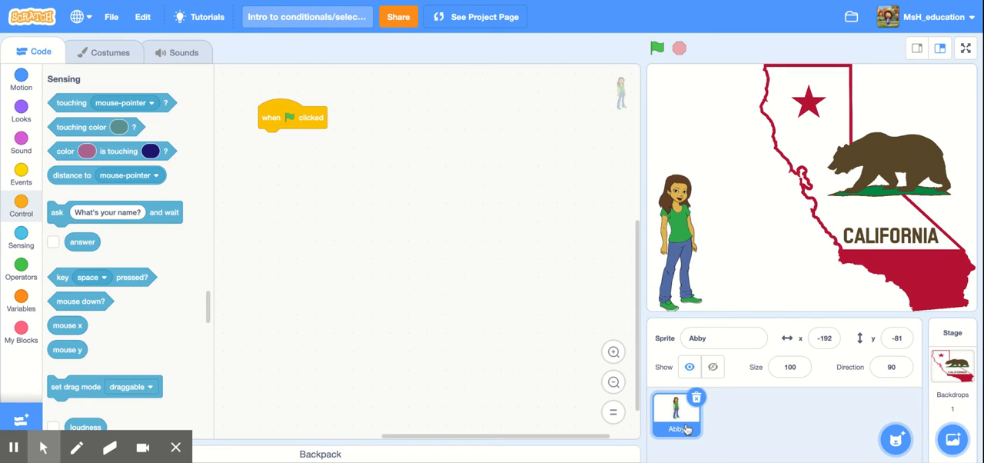
pyautogui.moveTo(290, 163)
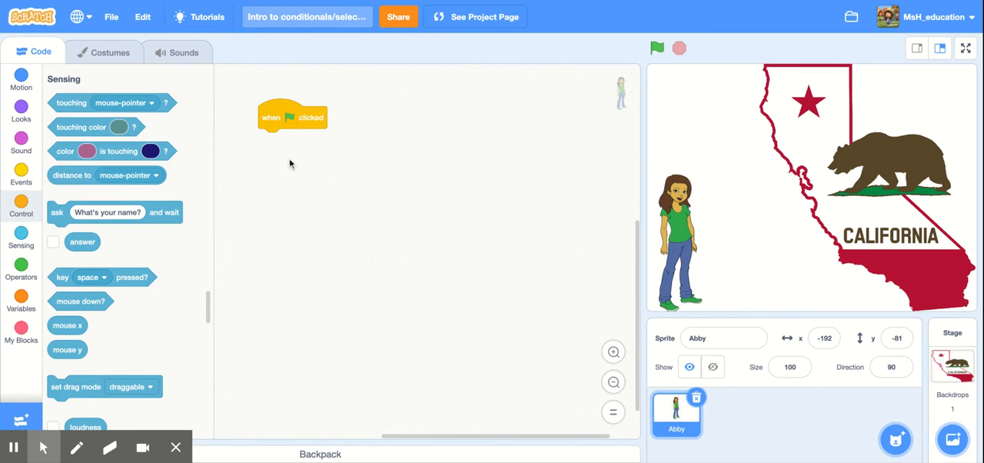
# - Show the Events blocks in the palette beside Abby's green-flag script
pyautogui.click(21, 172)
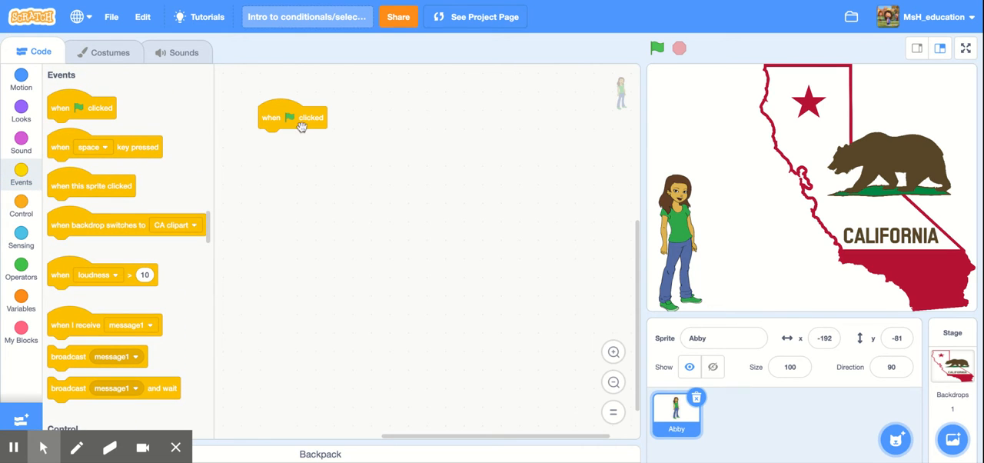
pyautogui.moveTo(323, 149)
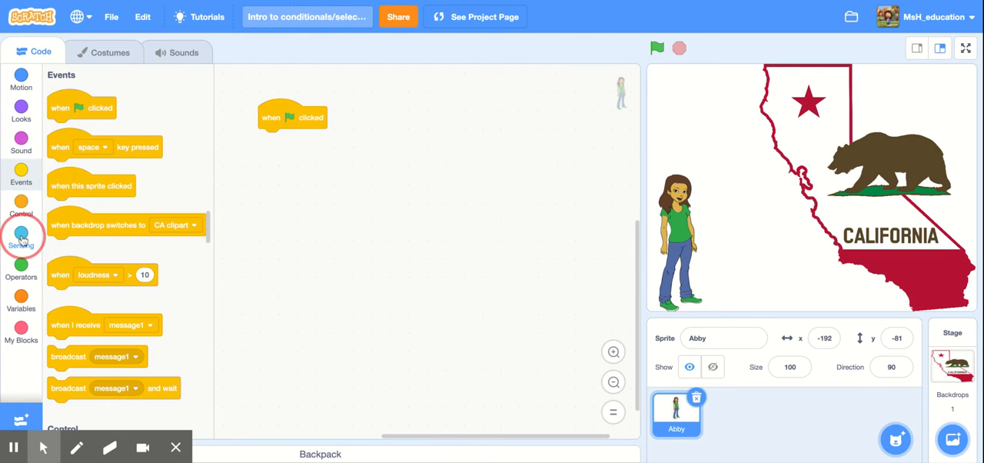
# - Attach an ask-and-wait block asking "What is the capital city of California?" under the flag block
pyautogui.click(21, 237)
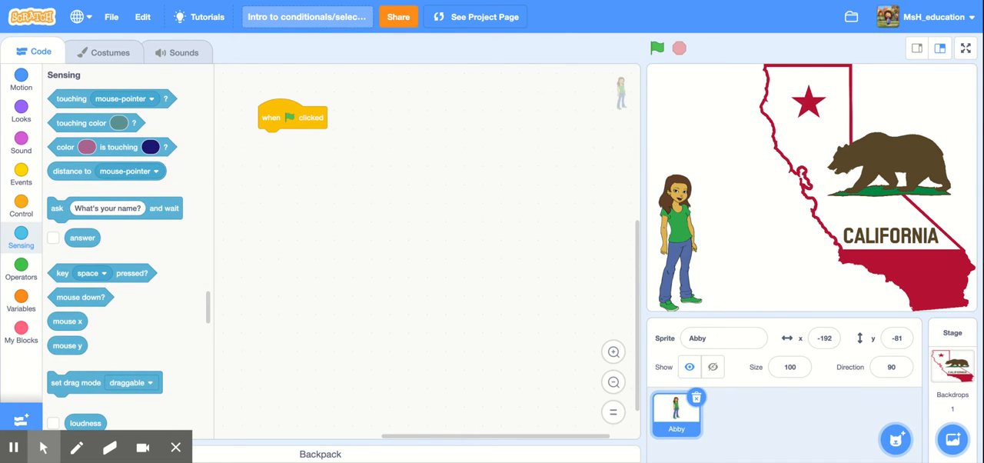
pyautogui.moveTo(150, 234)
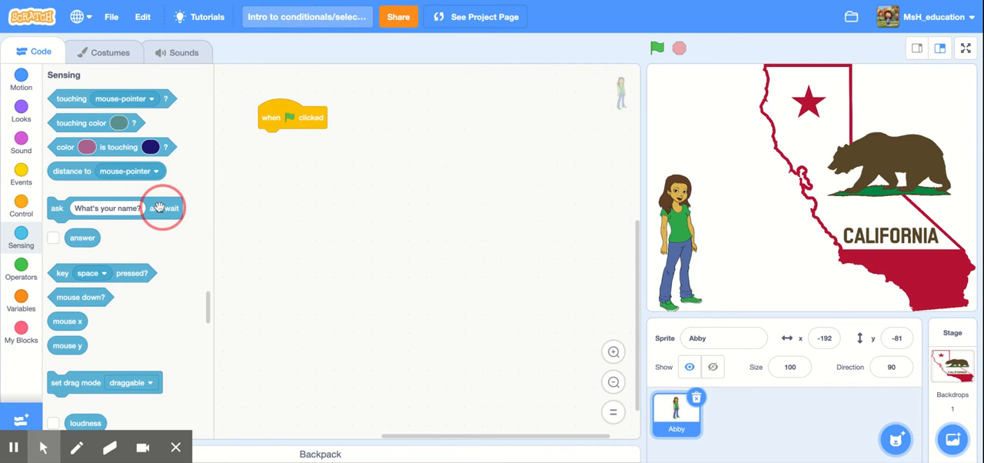
pyautogui.moveTo(157, 208); pyautogui.dragTo(320, 166)
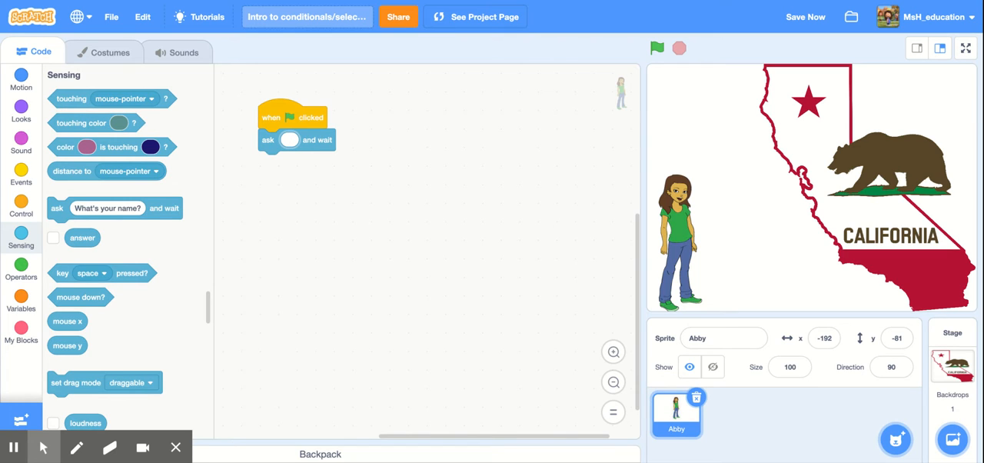
pyautogui.write('What is the capital city of California?')
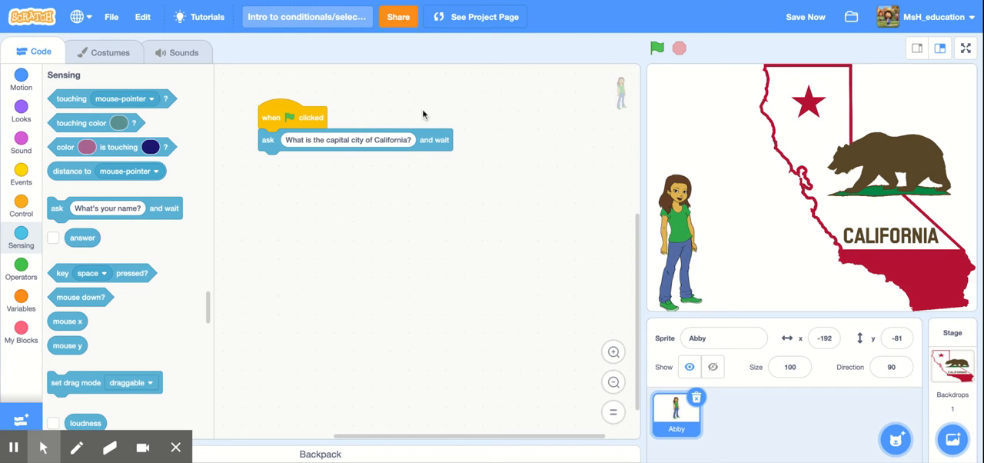
pyautogui.moveTo(287, 90)
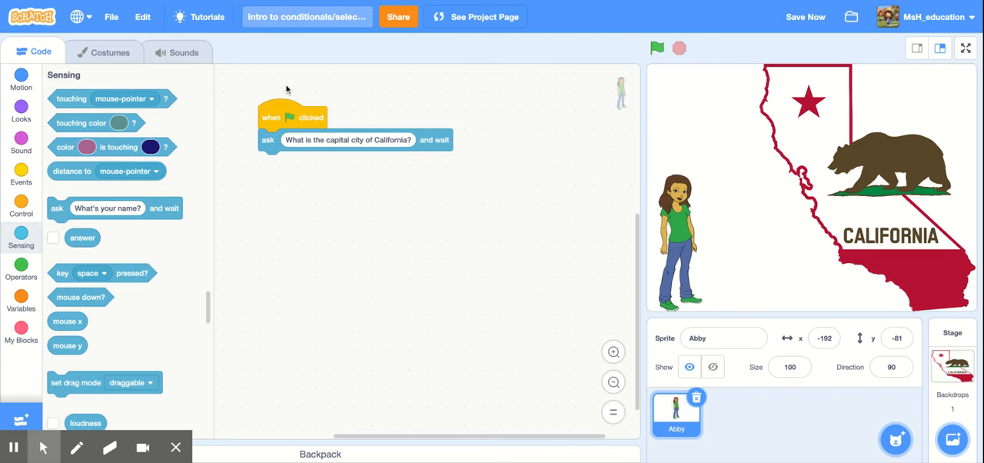
pyautogui.moveTo(281, 115)
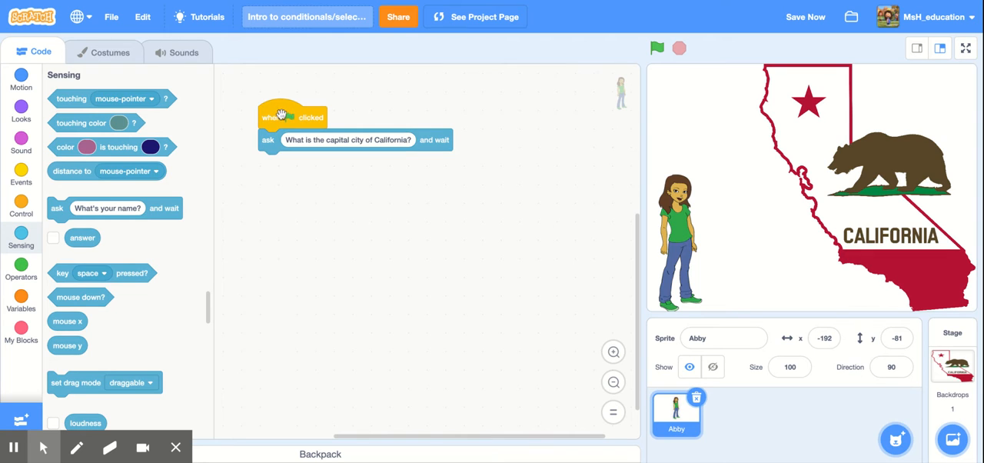
pyautogui.moveTo(289, 116)
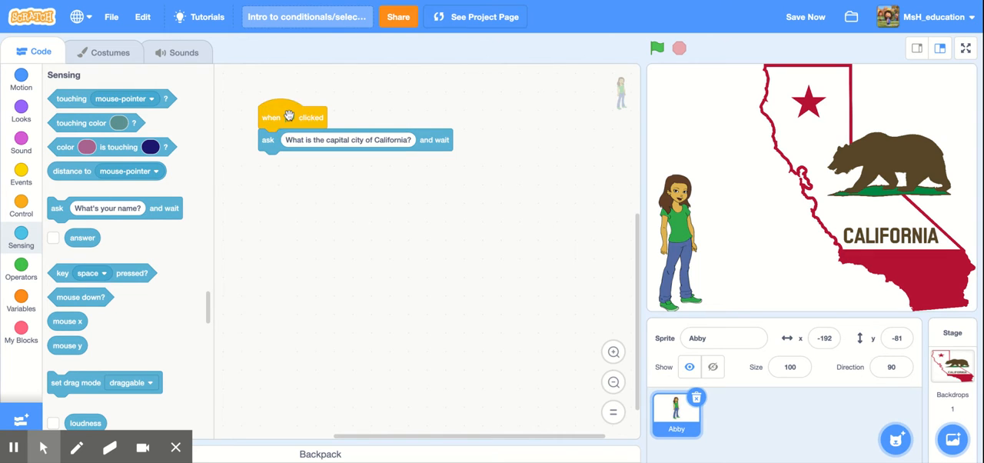
# - Run the script so Abby asks the capital question and an answer box appears
pyautogui.click(656, 48)
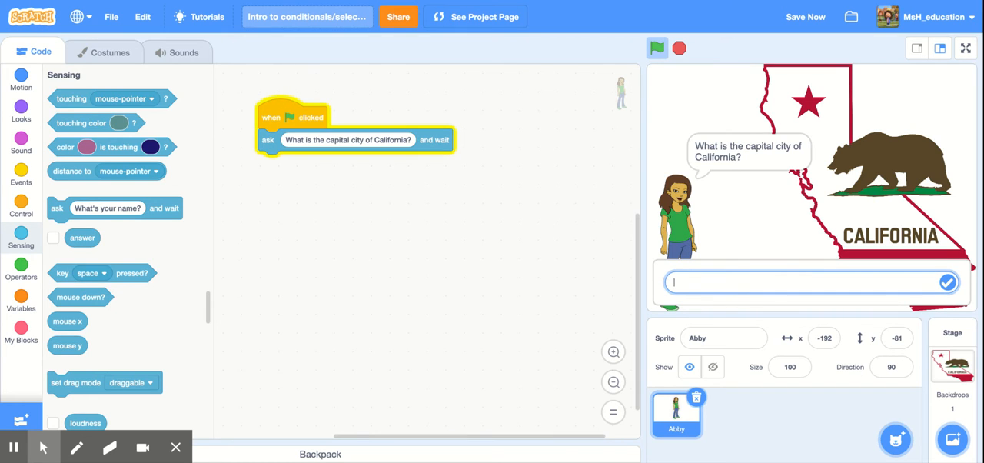
pyautogui.moveTo(340, 111)
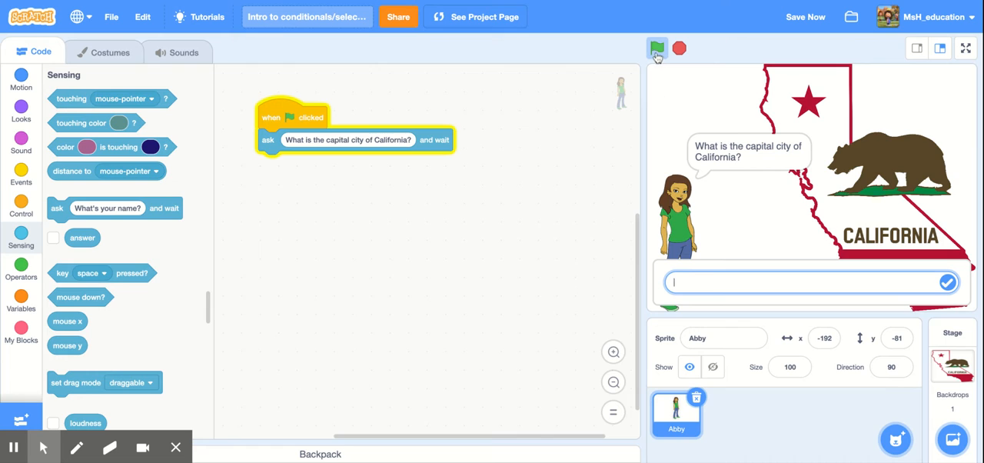
pyautogui.moveTo(723, 234)
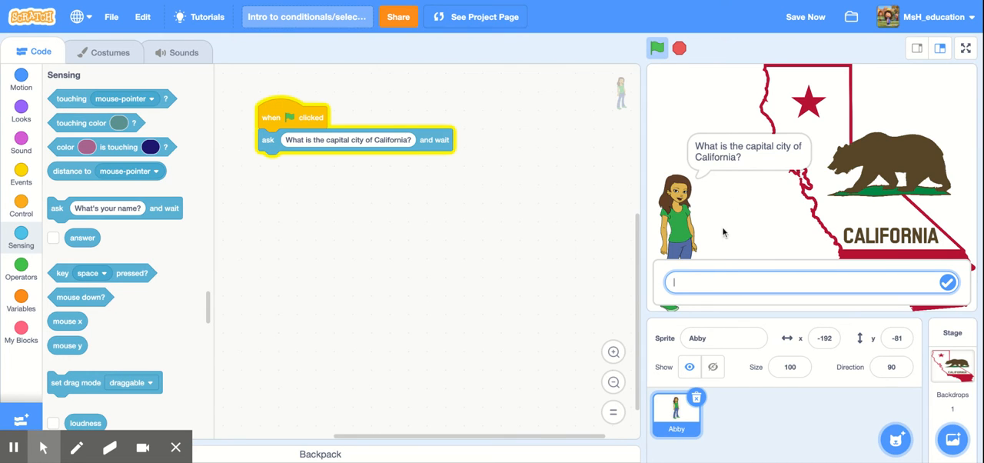
pyautogui.moveTo(885, 283)
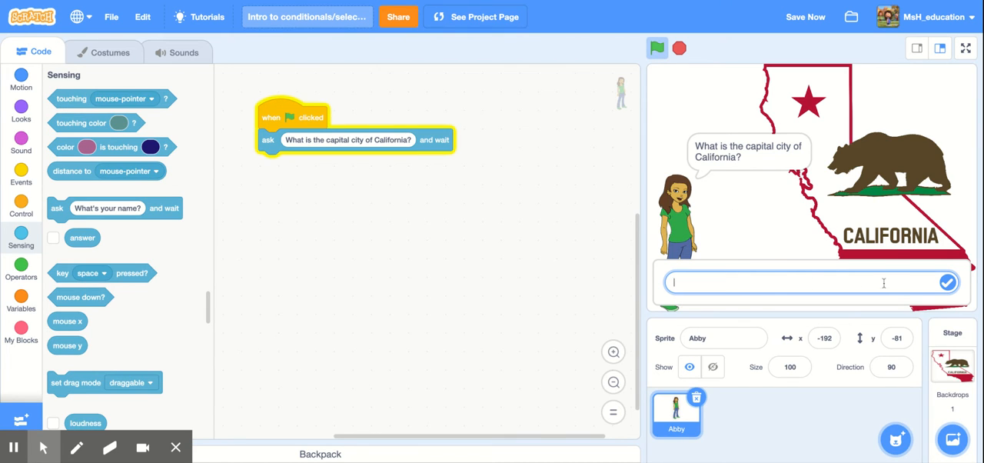
pyautogui.moveTo(831, 286)
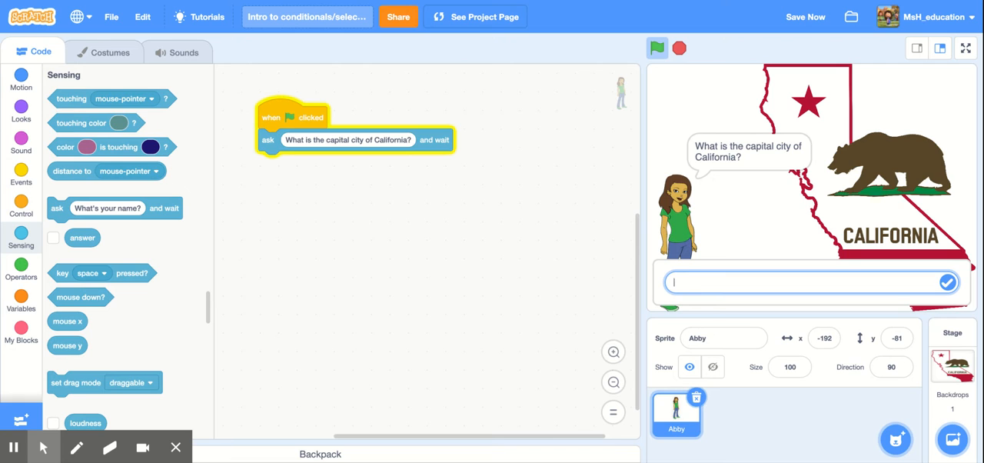
pyautogui.moveTo(362, 209)
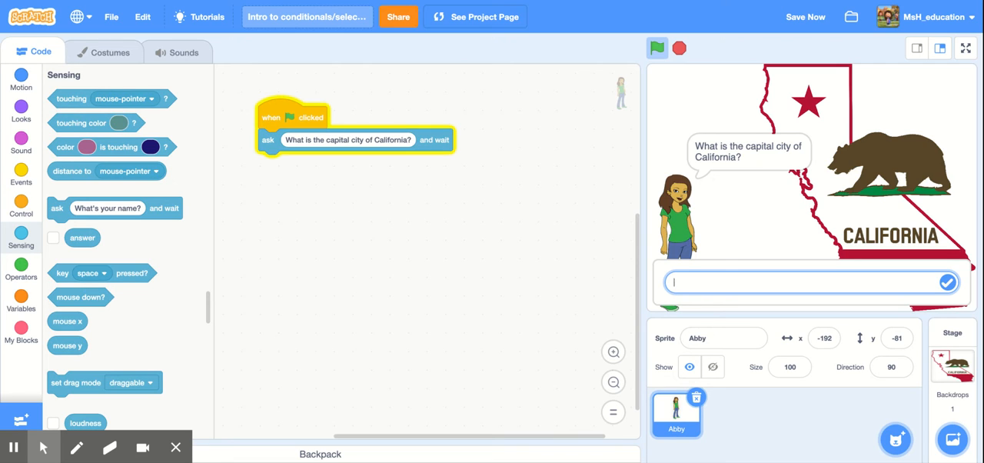
pyautogui.moveTo(82, 194)
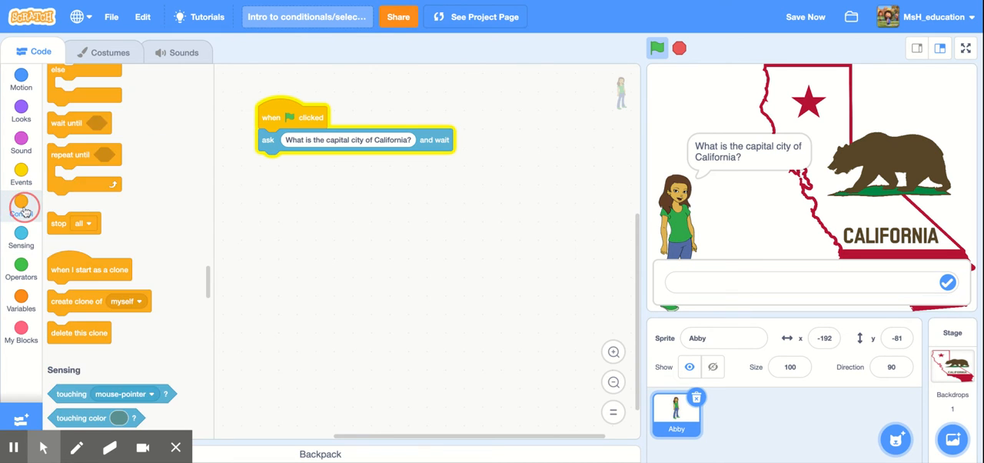
# - Add an empty if-then-else block from Control beneath the ask-and-wait block
pyautogui.click(21, 206)
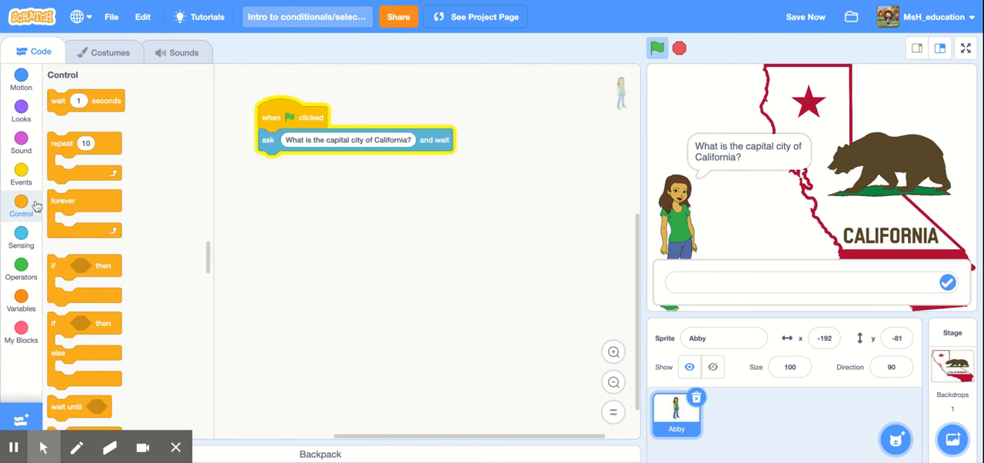
pyautogui.moveTo(102, 323)
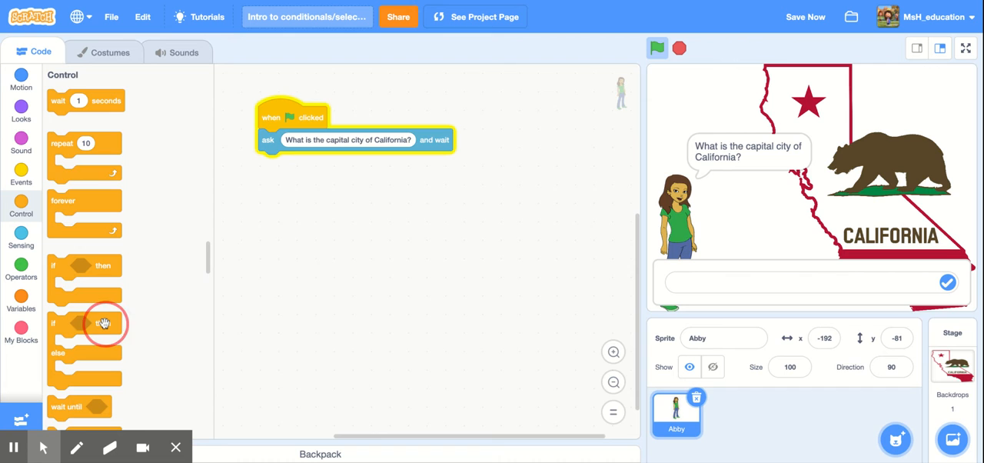
pyautogui.moveTo(105, 323); pyautogui.dragTo(269, 276)
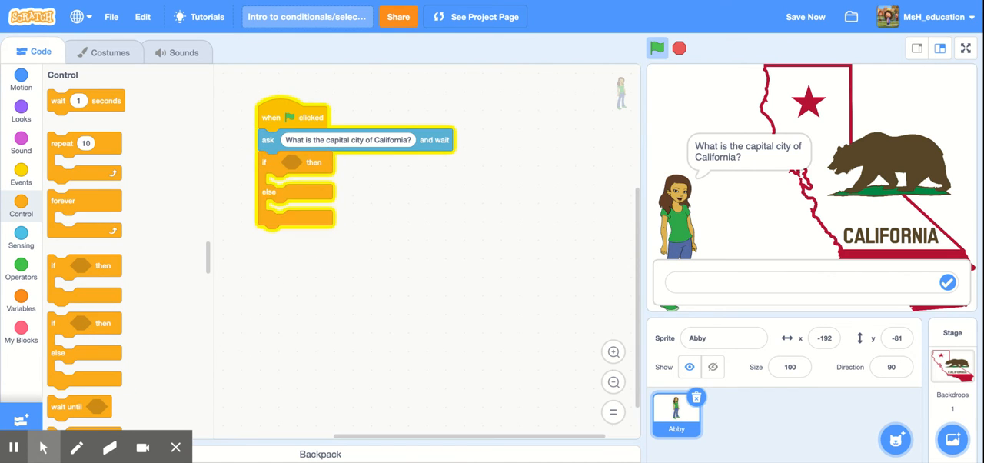
pyautogui.moveTo(407, 283)
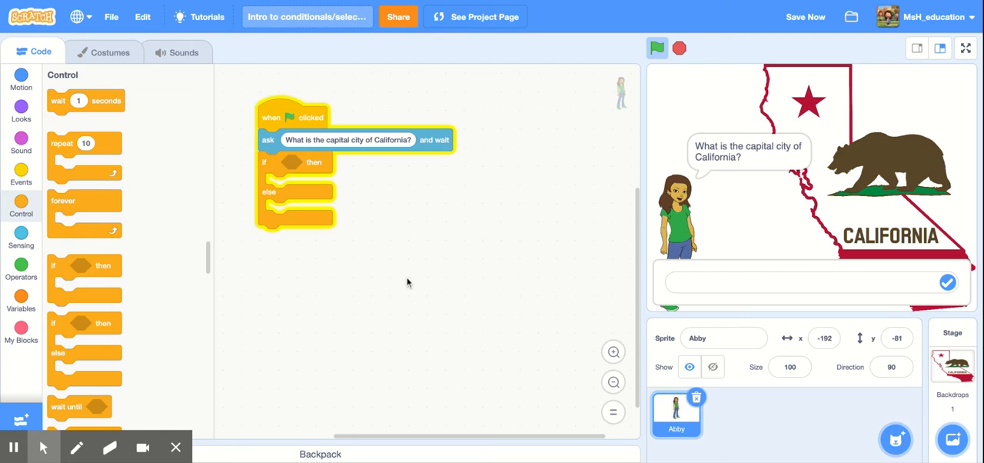
pyautogui.moveTo(267, 159)
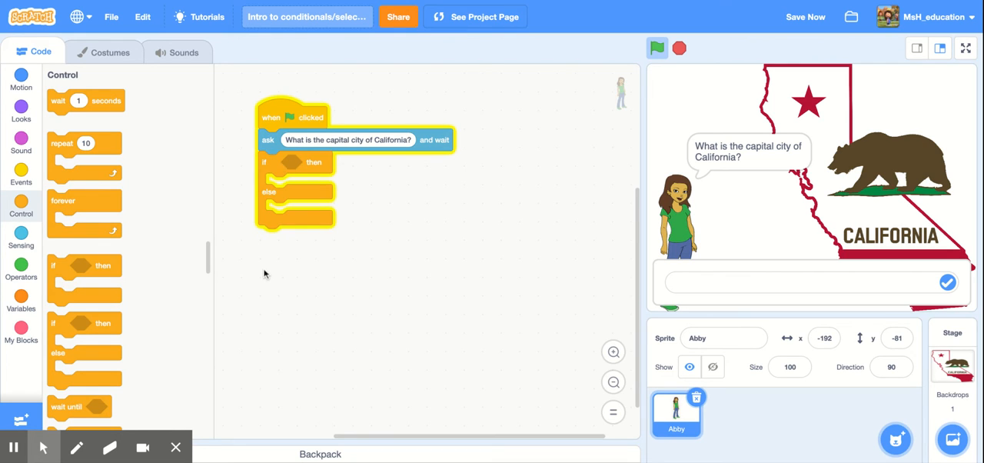
pyautogui.moveTo(259, 266)
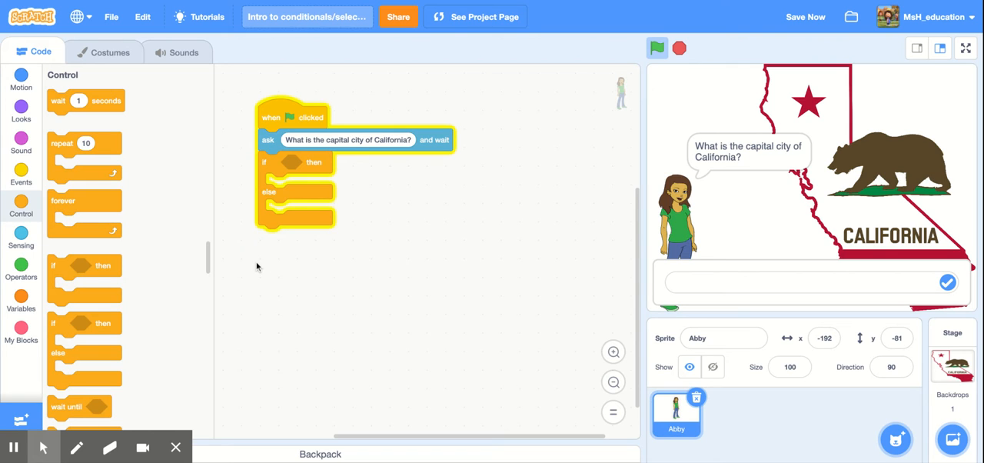
pyautogui.moveTo(21, 239)
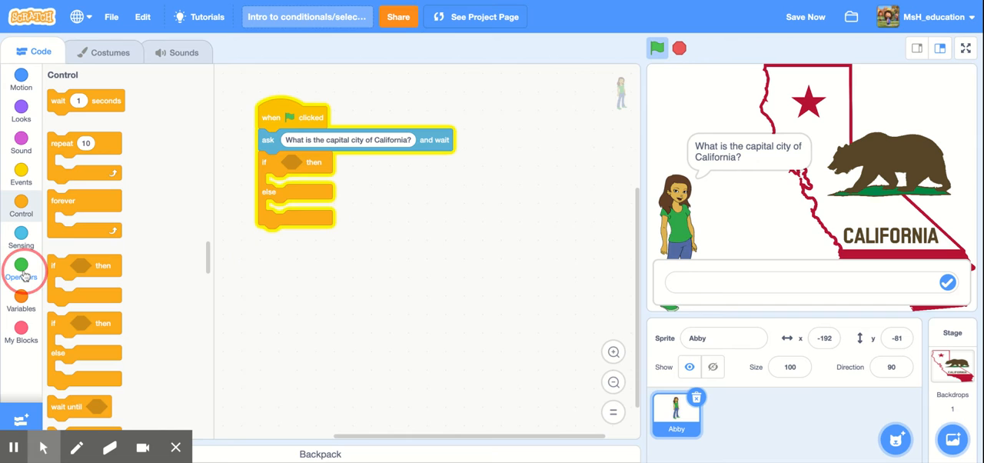
# - Put an equals comparison in the if condition with "Sacramento" on its right side
pyautogui.click(21, 269)
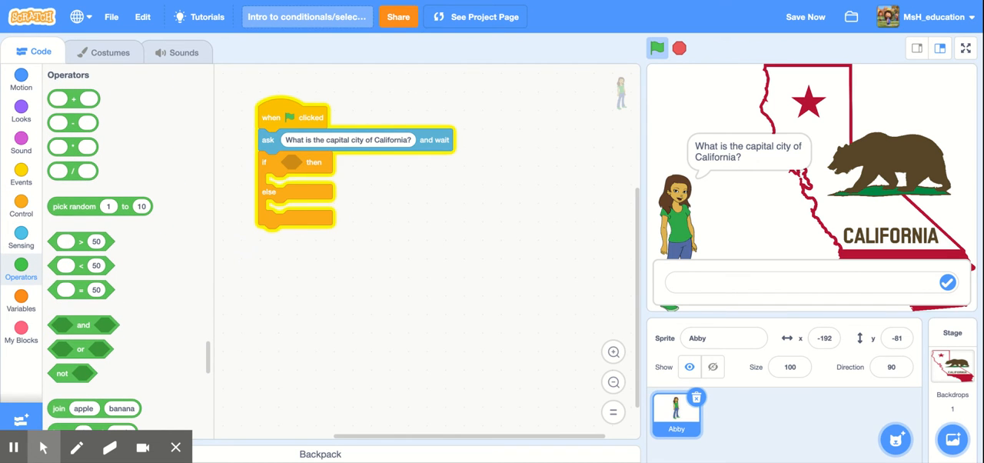
pyautogui.moveTo(84, 307)
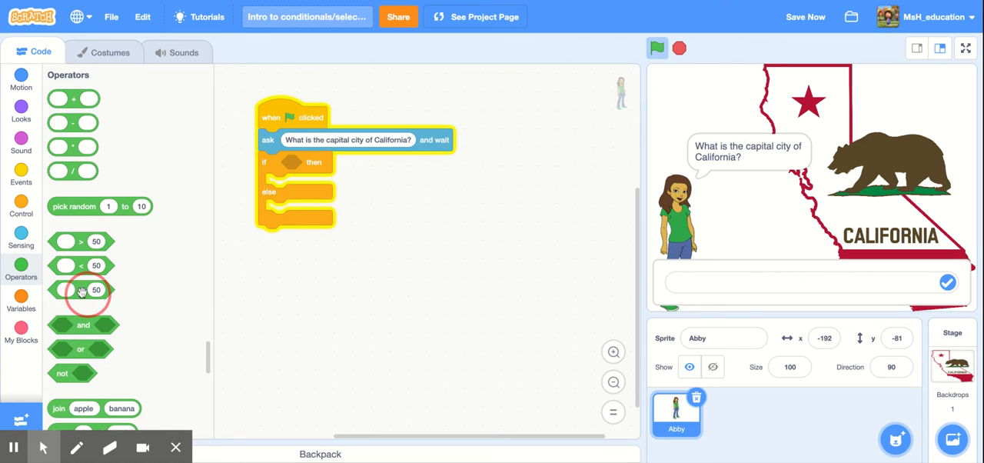
pyautogui.moveTo(74, 291); pyautogui.dragTo(308, 168)
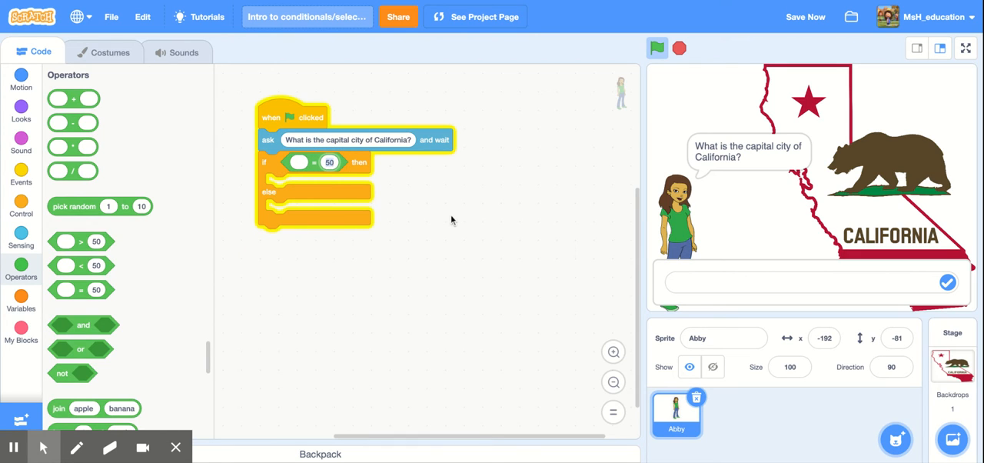
pyautogui.moveTo(428, 186)
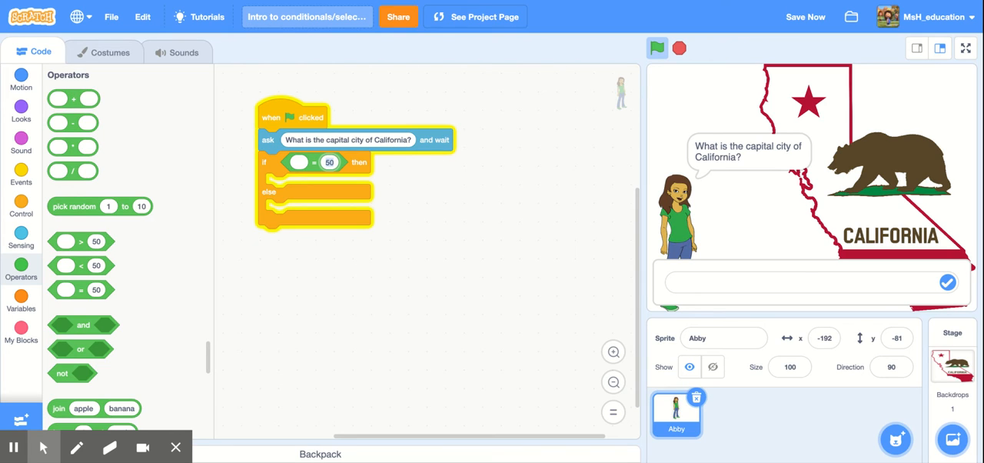
pyautogui.write('Sacramento')
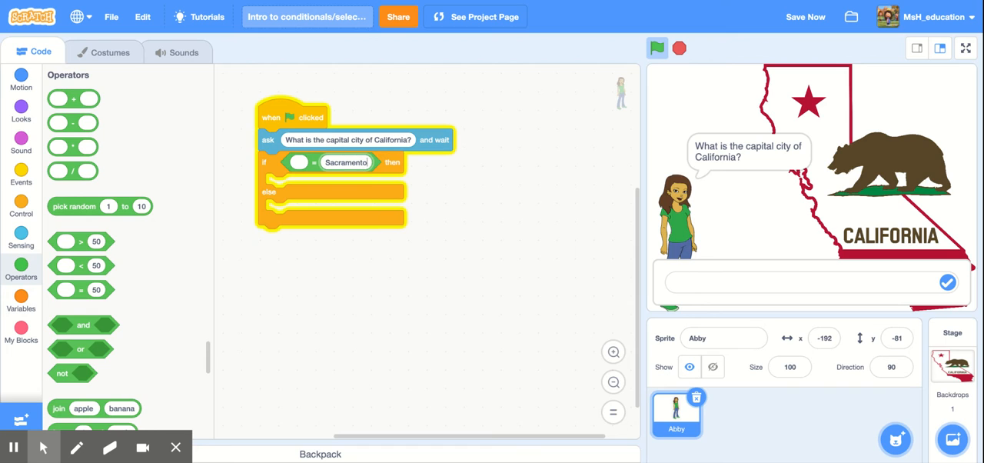
pyautogui.moveTo(358, 184)
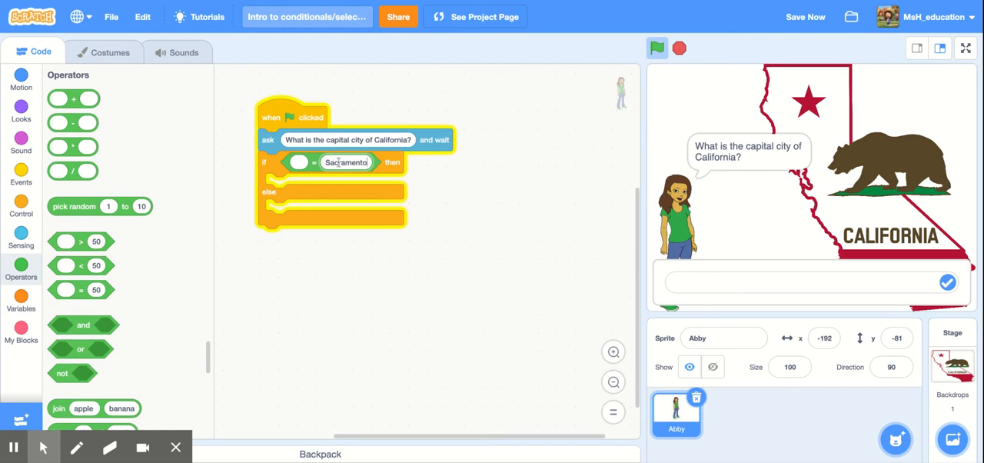
pyautogui.moveTo(227, 271)
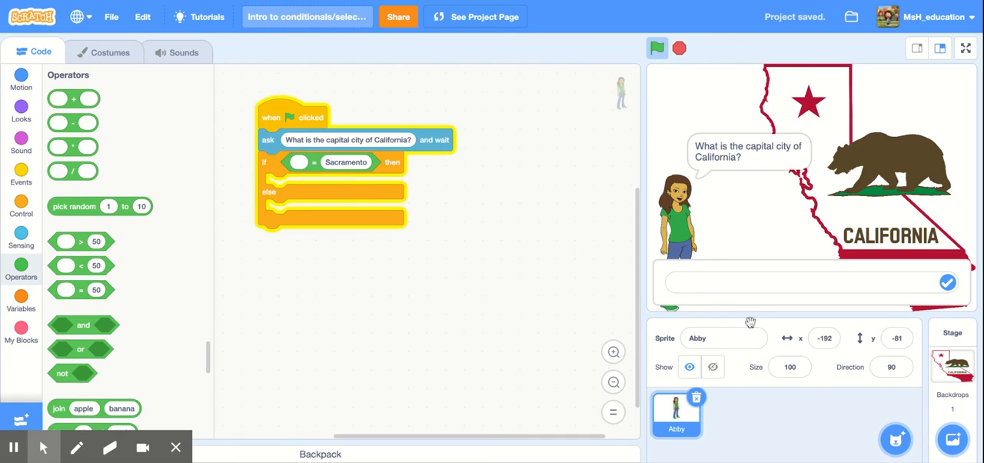
# - Drop the Sensing answer reporter into the left side of the = Sacramento comparison
pyautogui.click(808, 283)
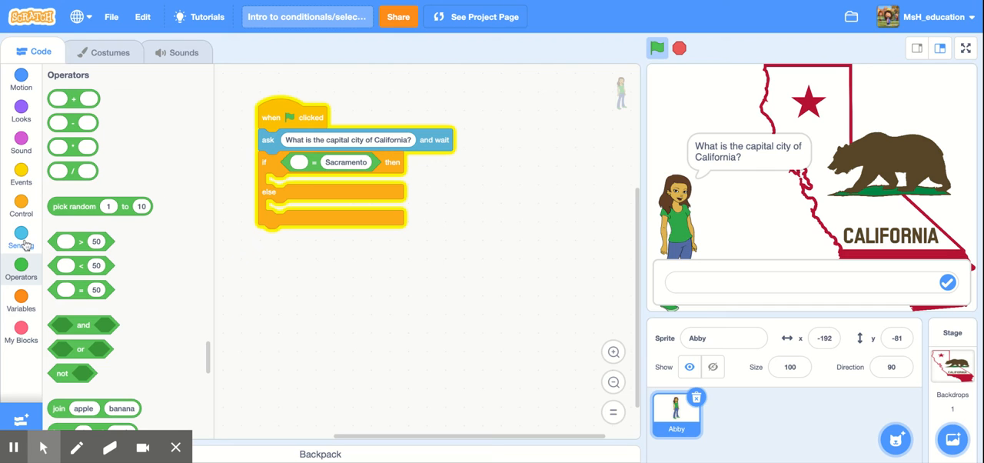
pyautogui.click(22, 237)
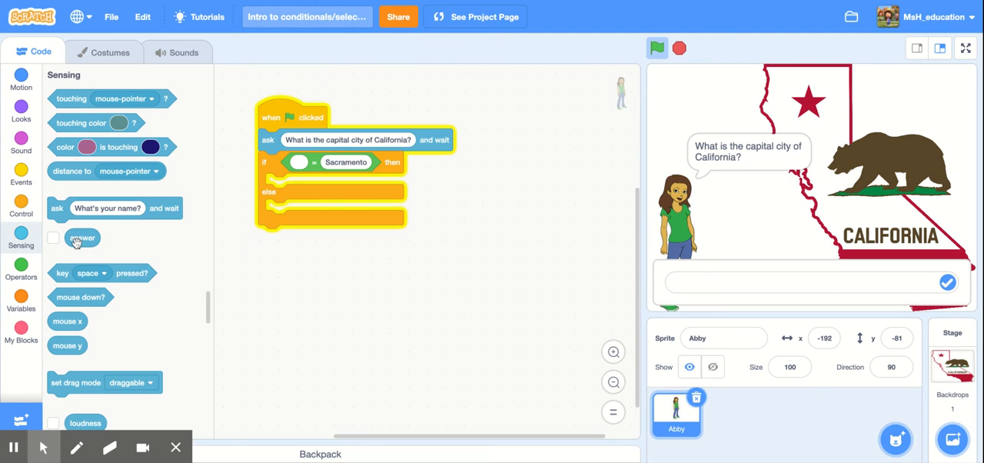
pyautogui.moveTo(81, 237)
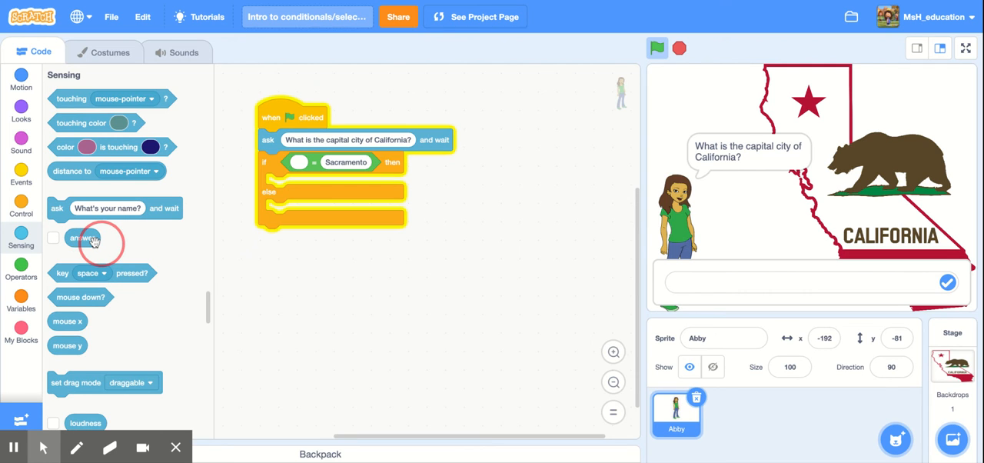
pyautogui.moveTo(85, 238); pyautogui.dragTo(280, 163)
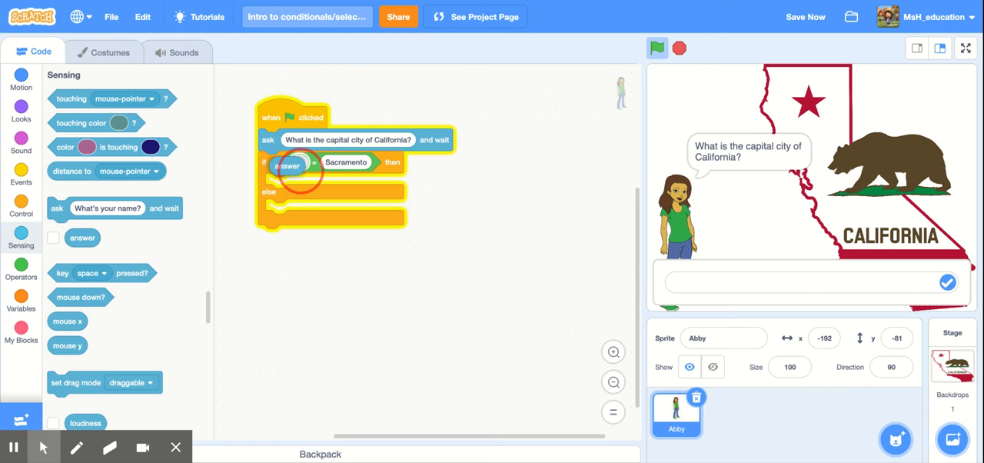
pyautogui.moveTo(290, 166); pyautogui.dragTo(307, 163)
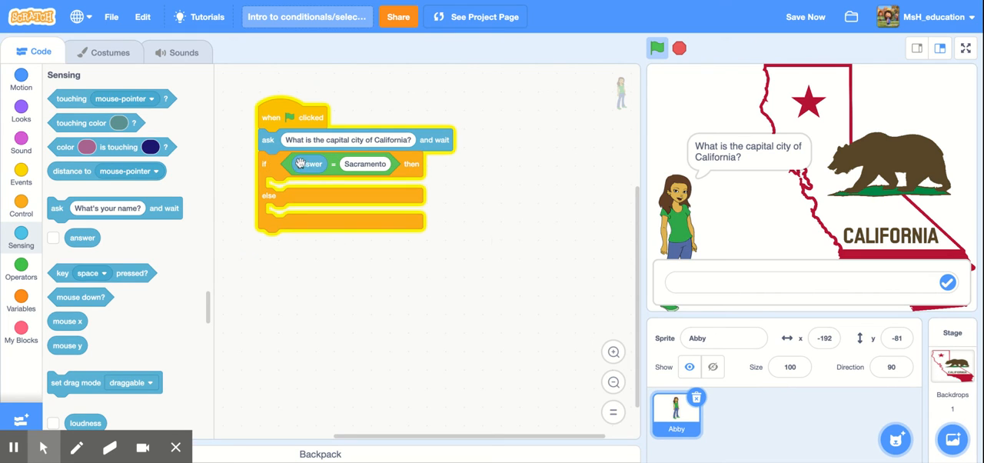
pyautogui.moveTo(415, 168)
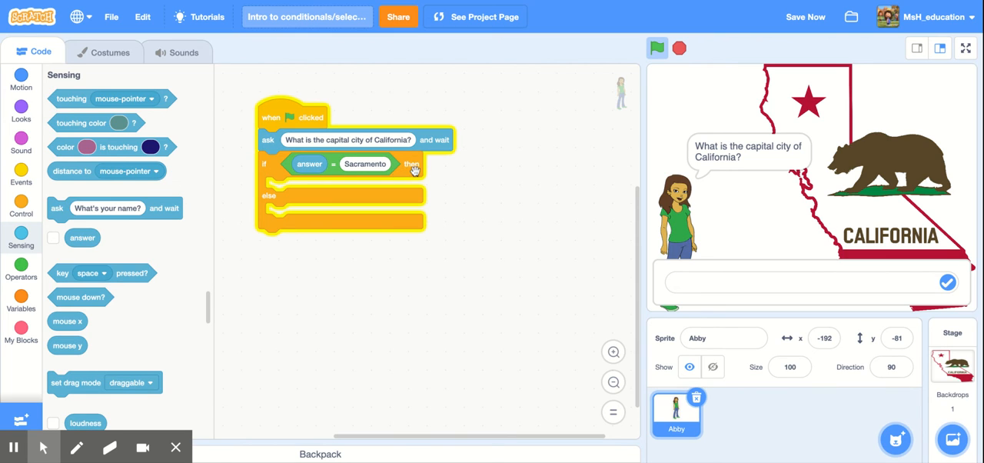
pyautogui.moveTo(354, 191)
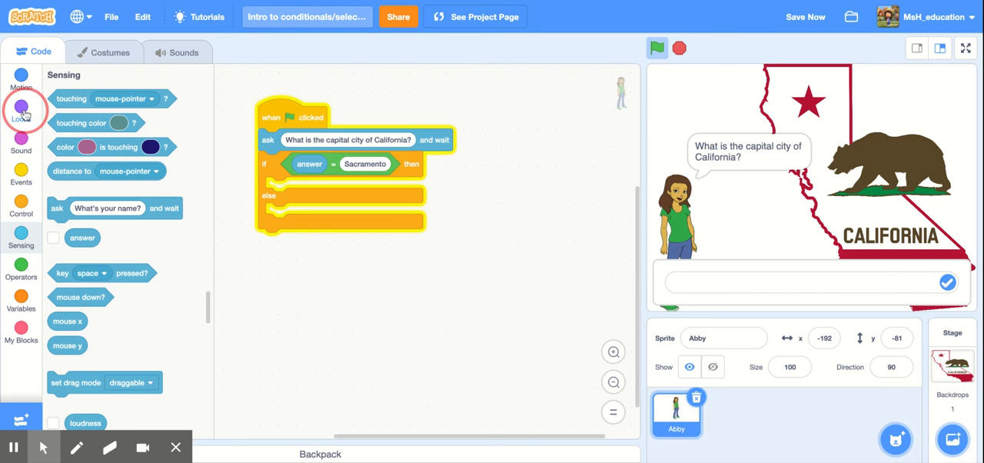
# - Make the then branch say "Yes, Sacramento is the capital city. Well done!" for 3 seconds
pyautogui.click(22, 107)
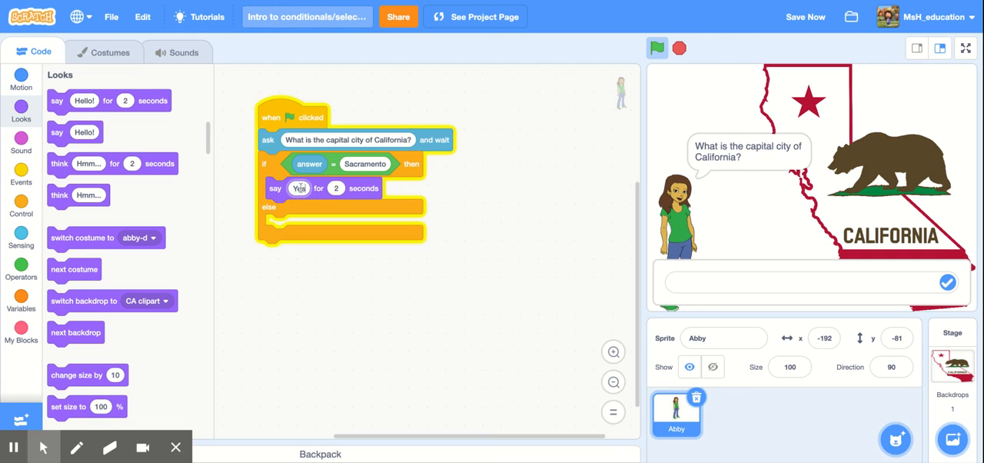
pyautogui.write('Yes, Sacramento is the capital city. Well done!')
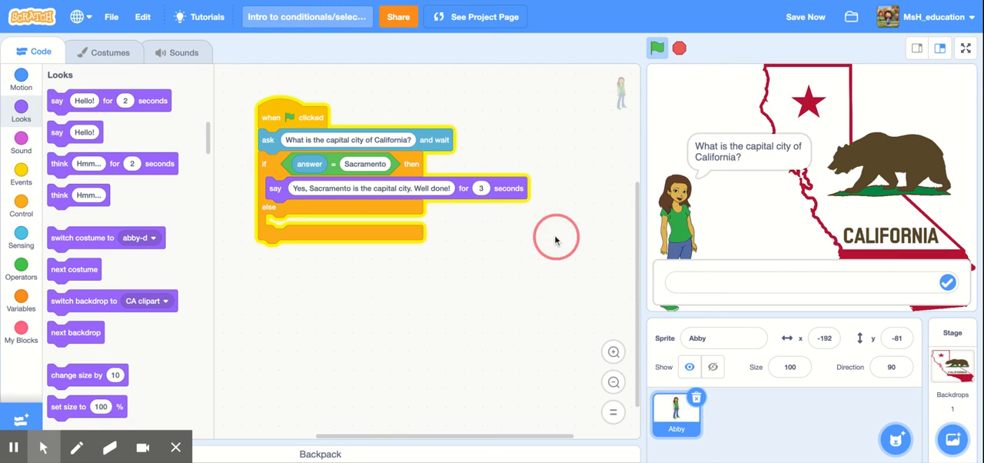
pyautogui.moveTo(403, 221)
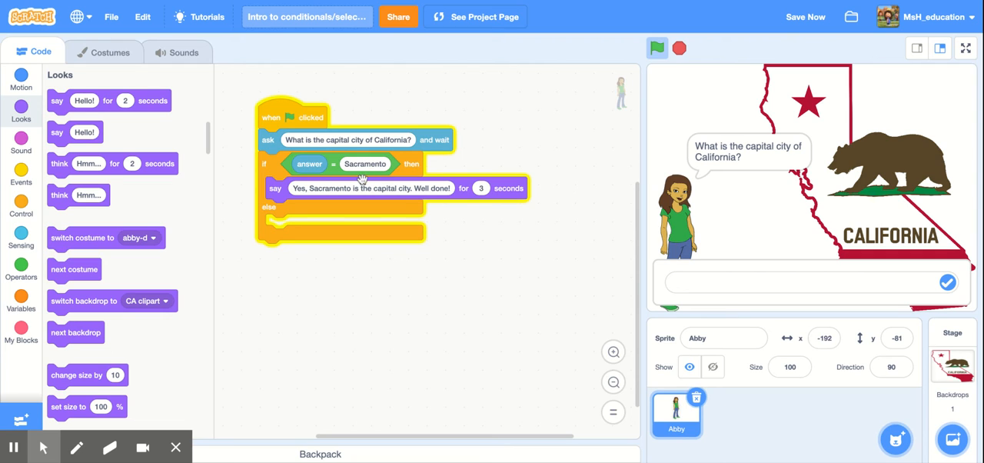
pyautogui.click(366, 163)
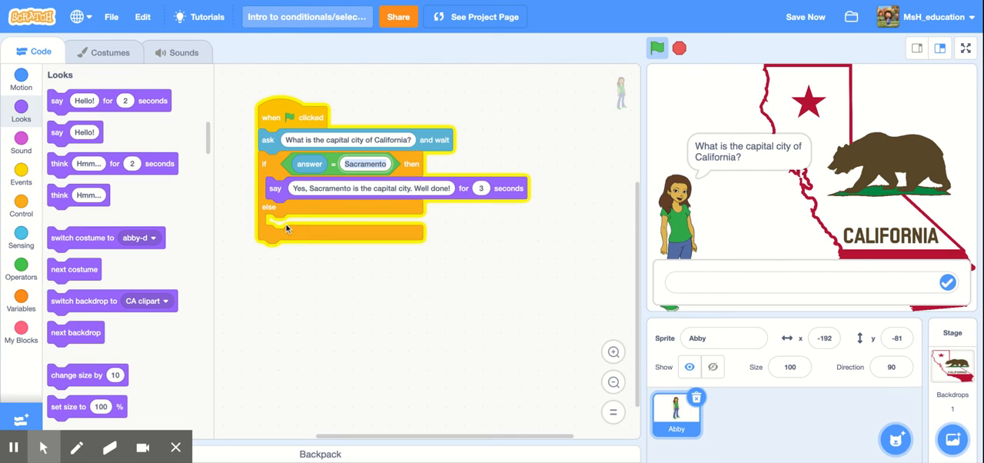
pyautogui.moveTo(295, 209)
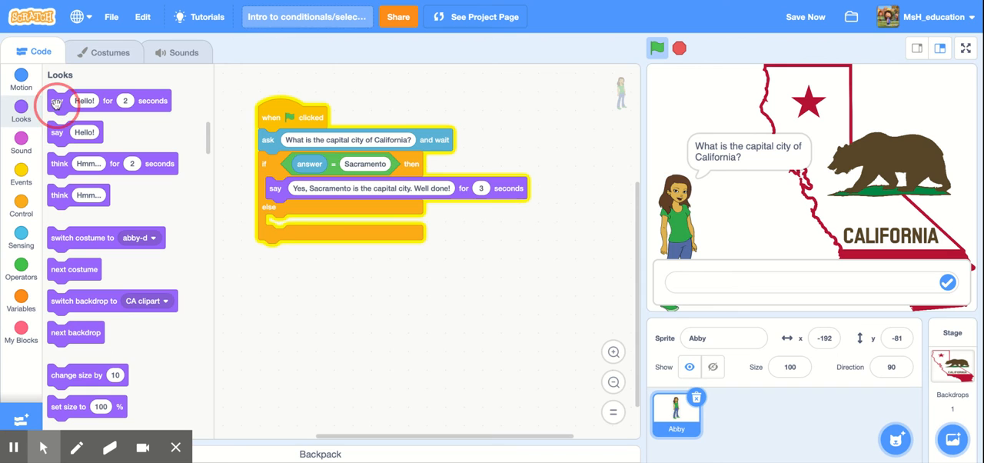
# - Make the else branch say "That is incorrect. Try again." for 3 seconds before a second say block
pyautogui.moveTo(56, 102); pyautogui.dragTo(302, 224)
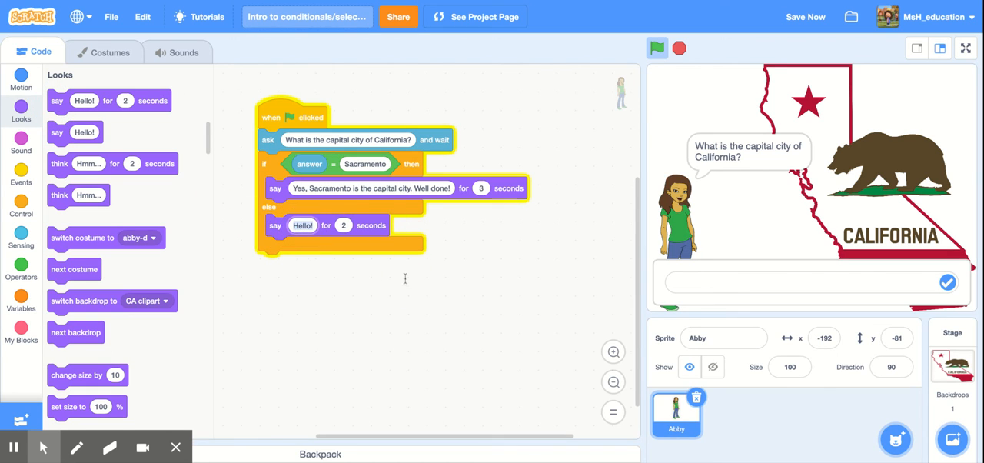
pyautogui.write('That is incorrect. Try again.')
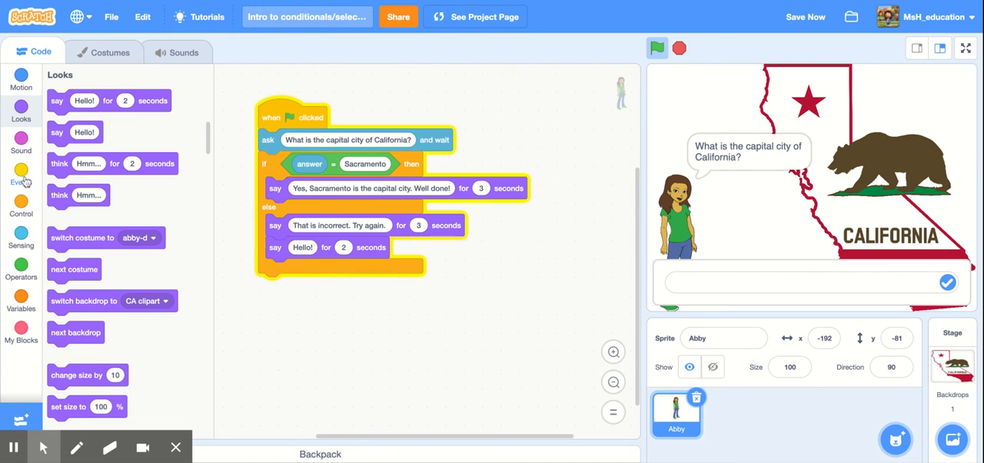
# - Insert a 0.5-second wait, then change the last message to the capitalization hint
pyautogui.click(21, 177)
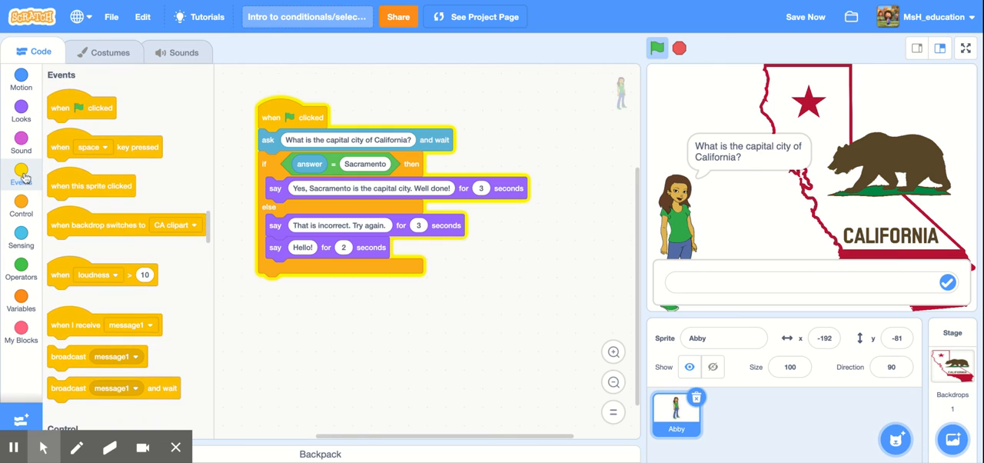
pyautogui.click(21, 206)
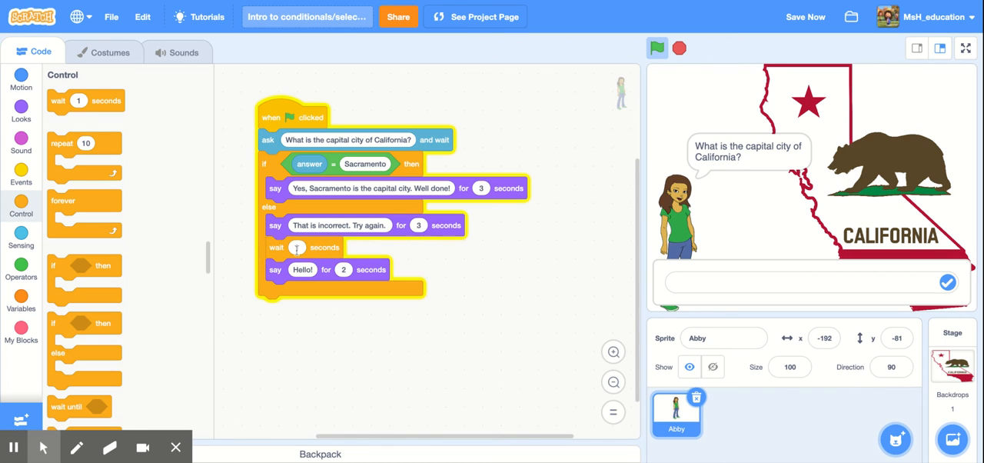
pyautogui.click(299, 246)
pyautogui.write('0.5')
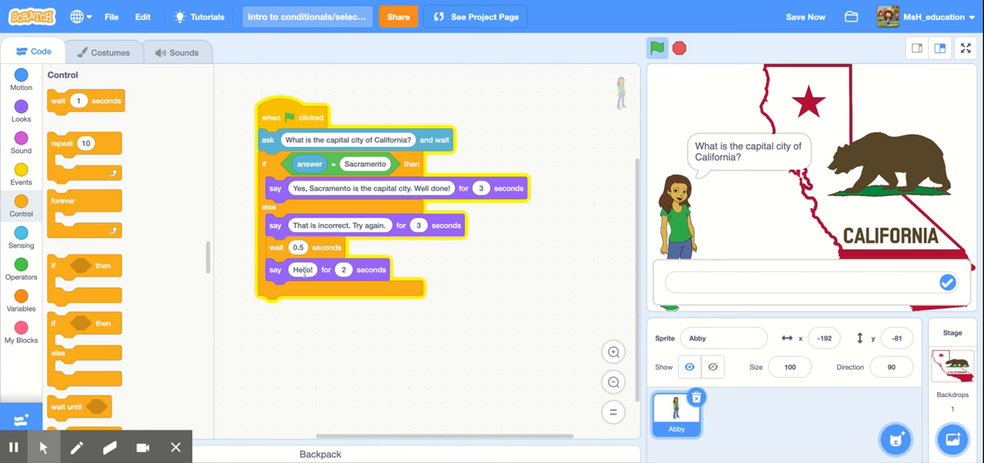
pyautogui.click(302, 269)
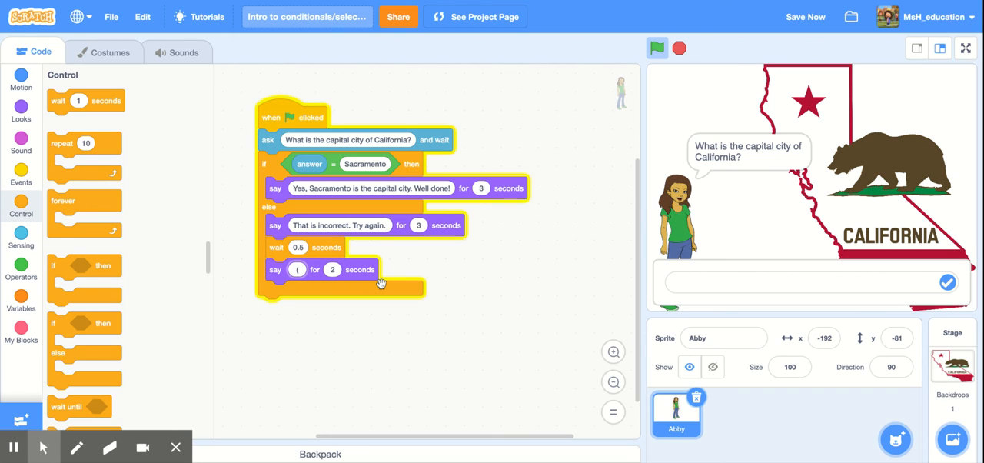
pyautogui.write('hint: do not forget to')
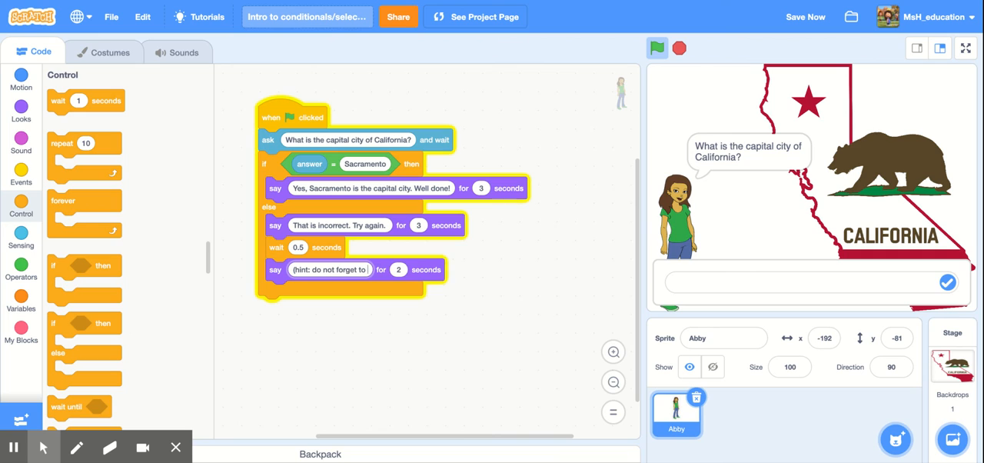
pyautogui.write('capitalize the name of a city)')
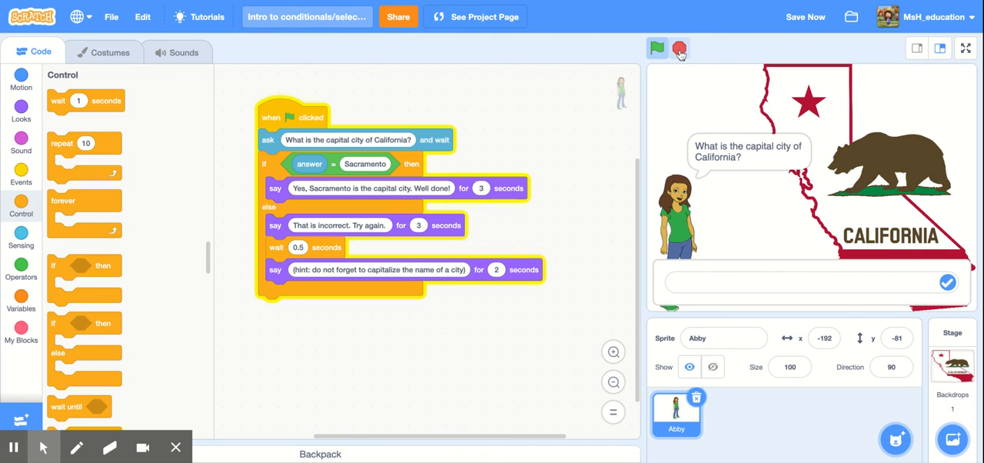
# - Test the quiz with "San Jose", getting the incorrect reply and hint, then stop it
pyautogui.click(680, 50)
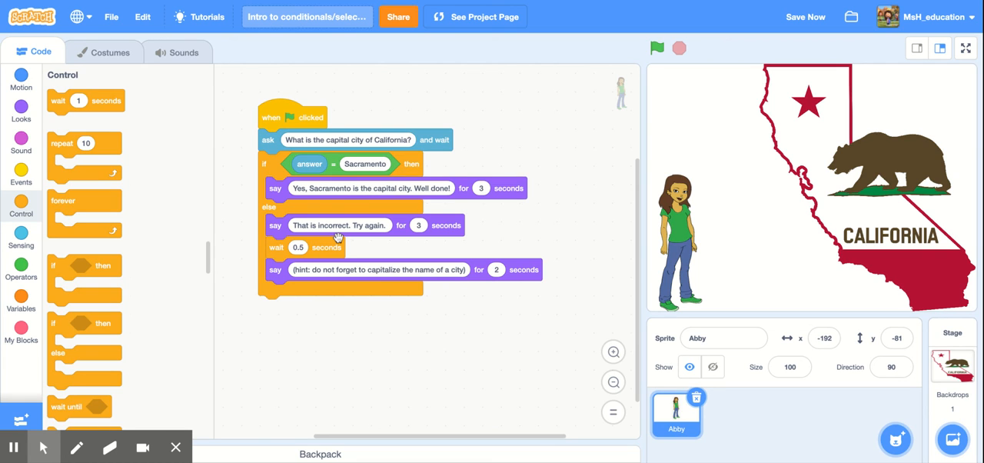
pyautogui.moveTo(566, 218)
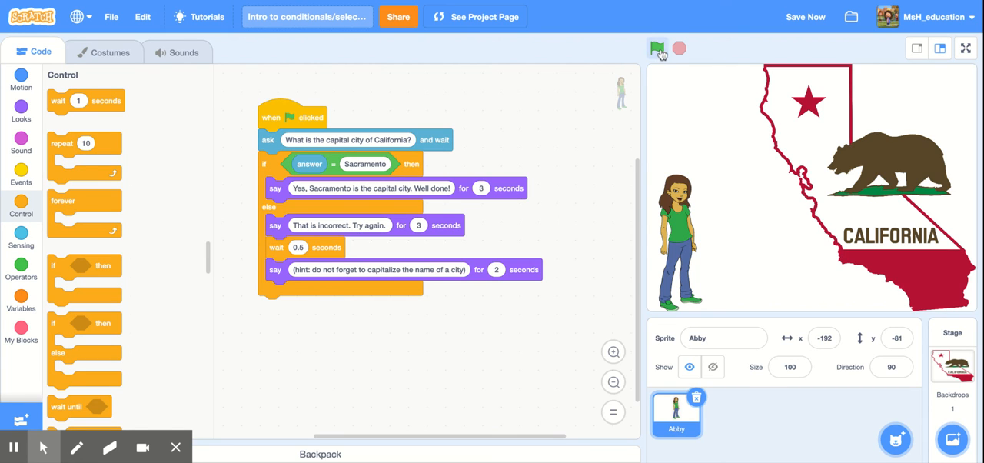
pyautogui.click(658, 48)
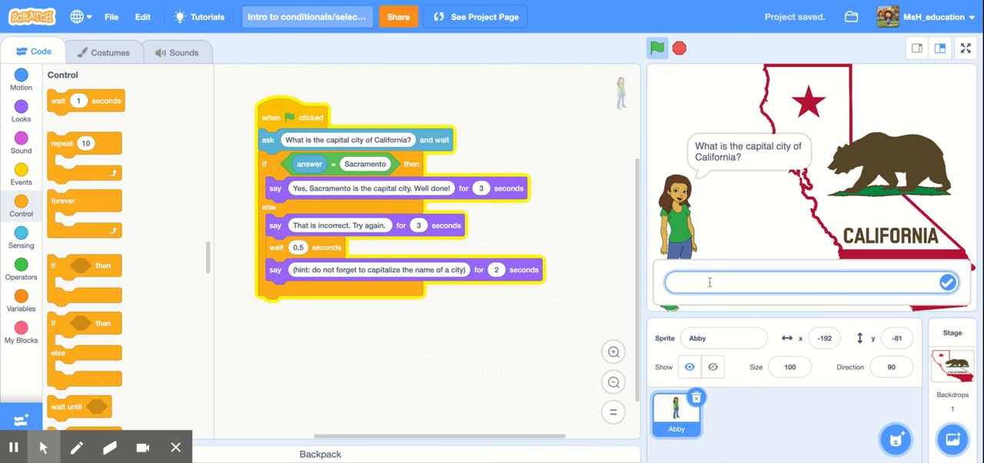
pyautogui.write('San Jose')
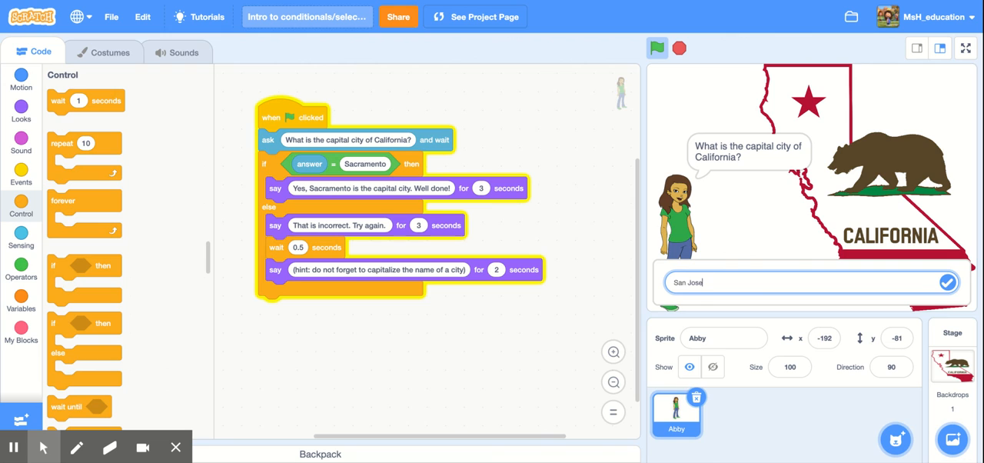
pyautogui.click(947, 283)
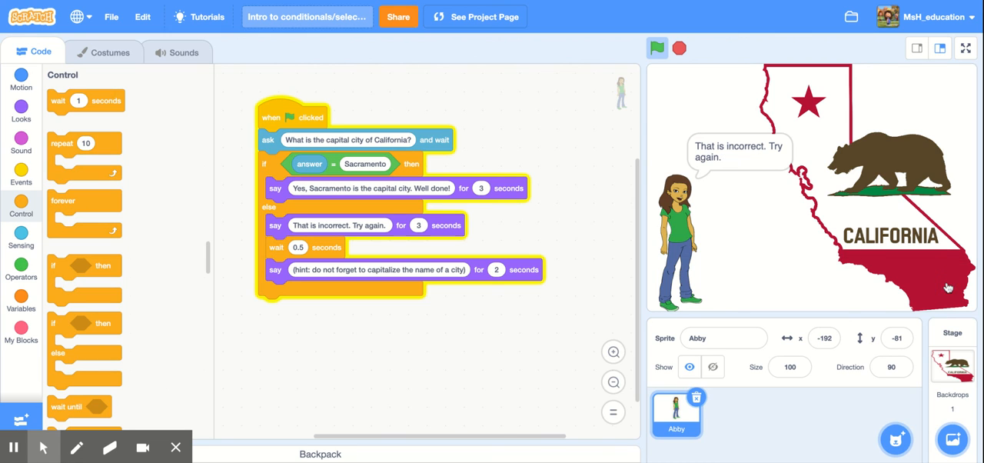
pyautogui.moveTo(731, 164)
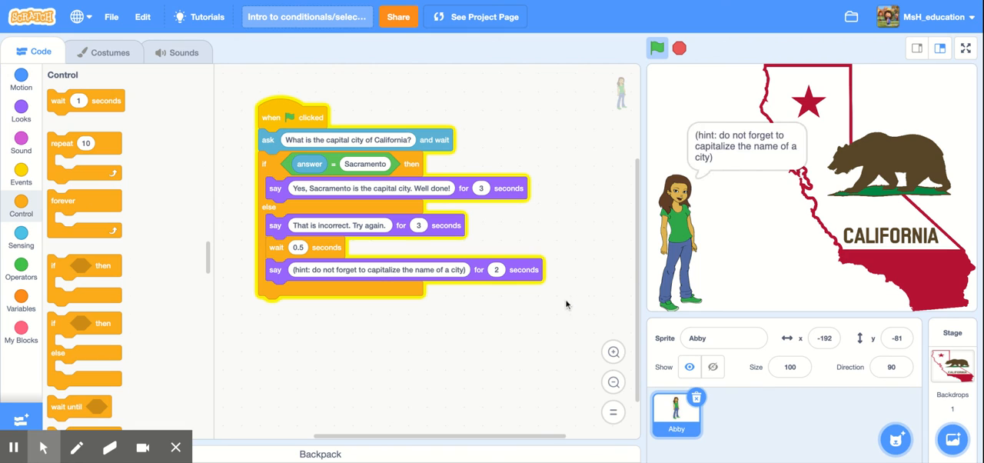
pyautogui.click(658, 48)
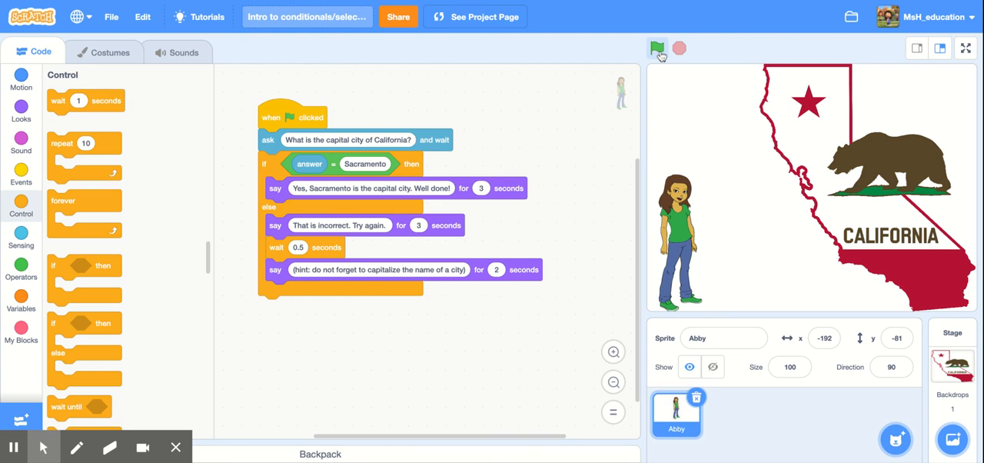
# - Restart the quiz with the green flag and submit 'Sacramento' as the answer
pyautogui.click(659, 48)
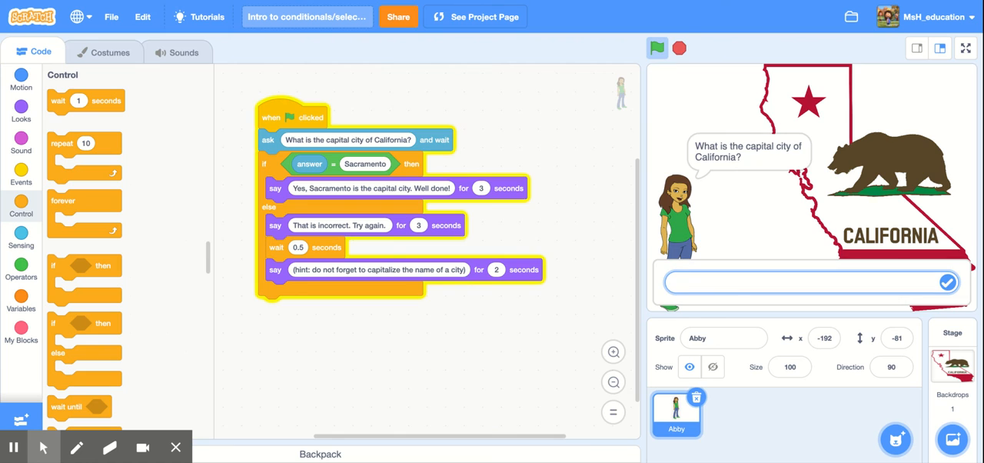
pyautogui.moveTo(726, 264)
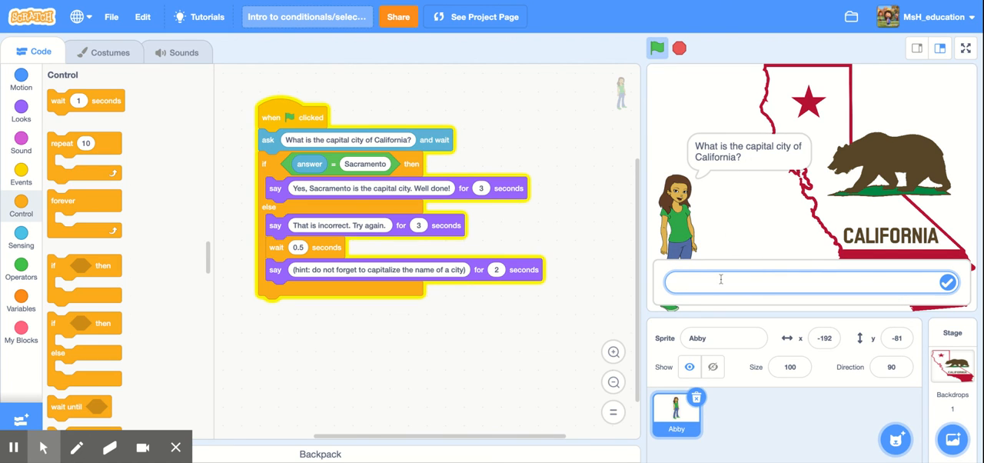
pyautogui.write('Sacramento')
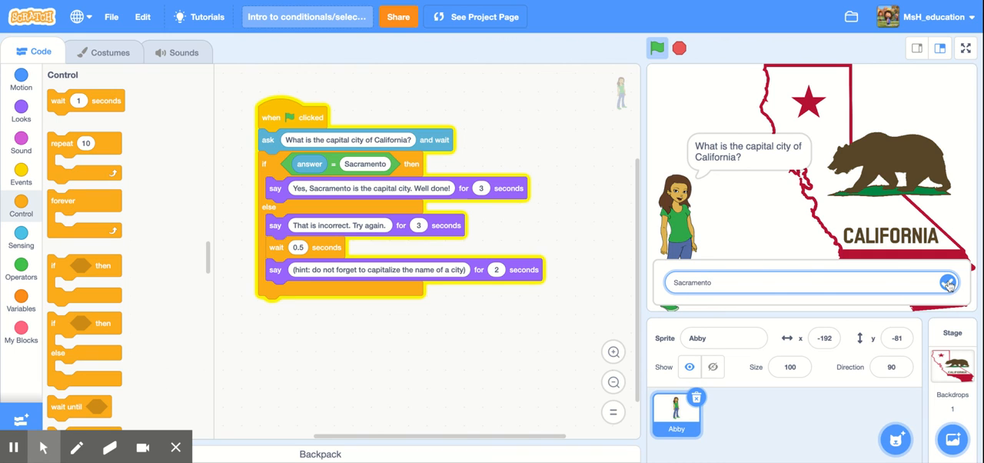
pyautogui.click(949, 283)
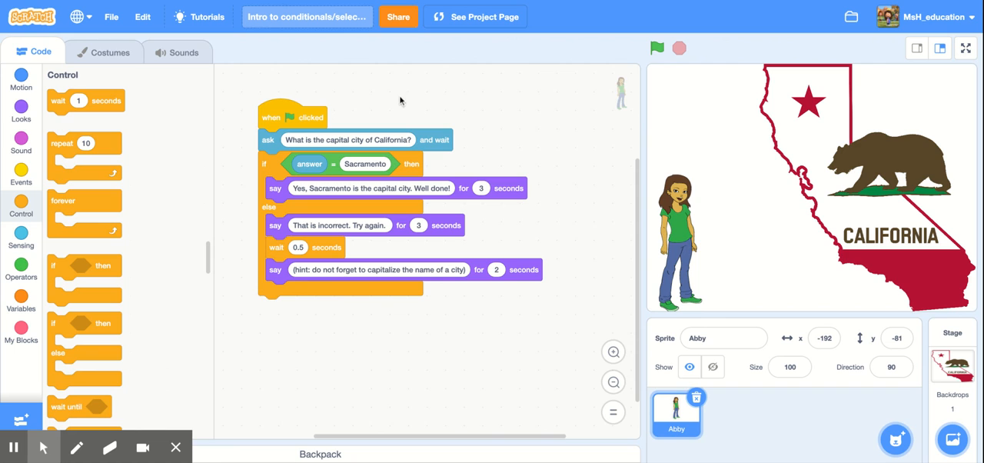
pyautogui.moveTo(220, 206)
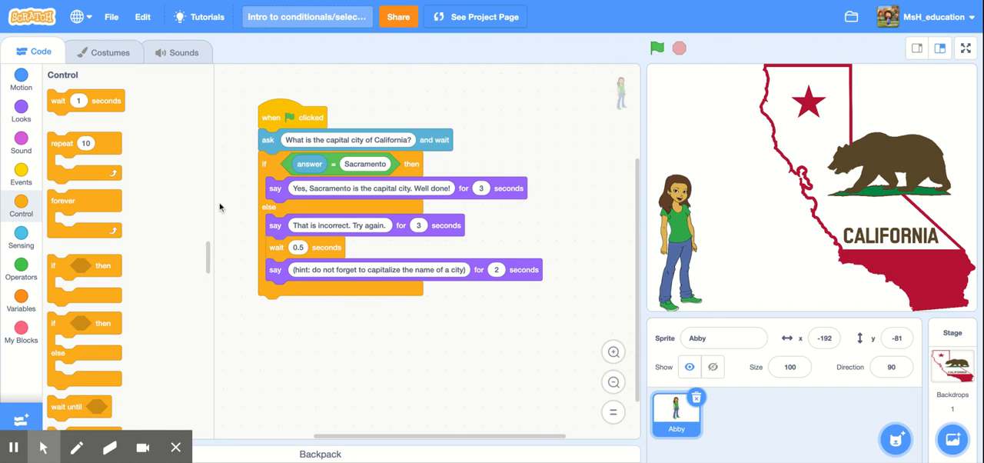
pyautogui.moveTo(470, 154)
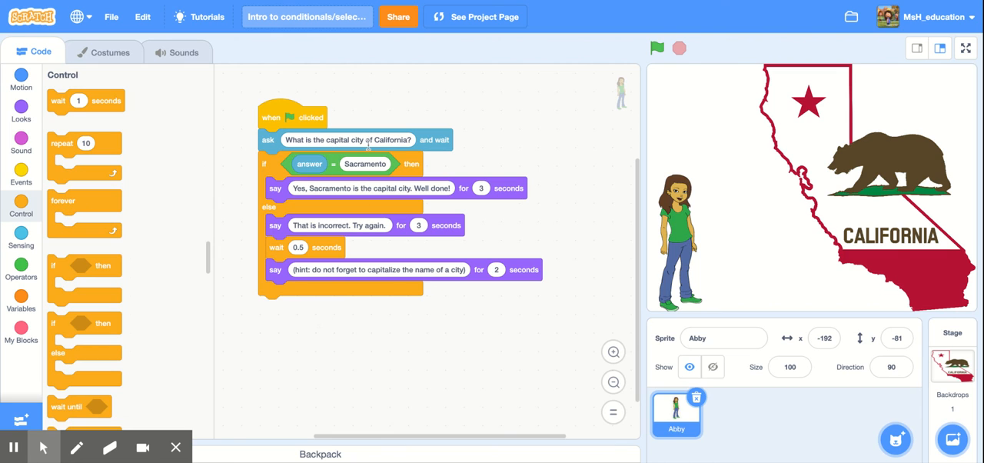
pyautogui.moveTo(400, 194)
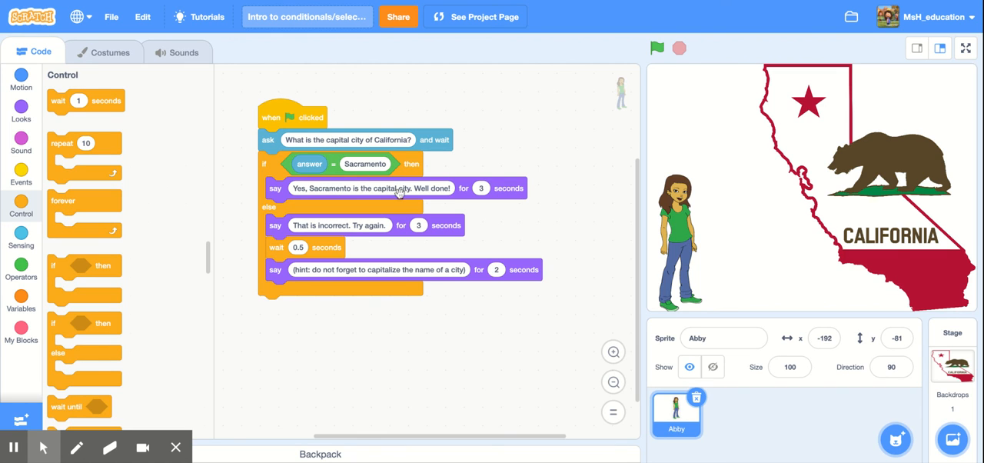
pyautogui.moveTo(437, 237)
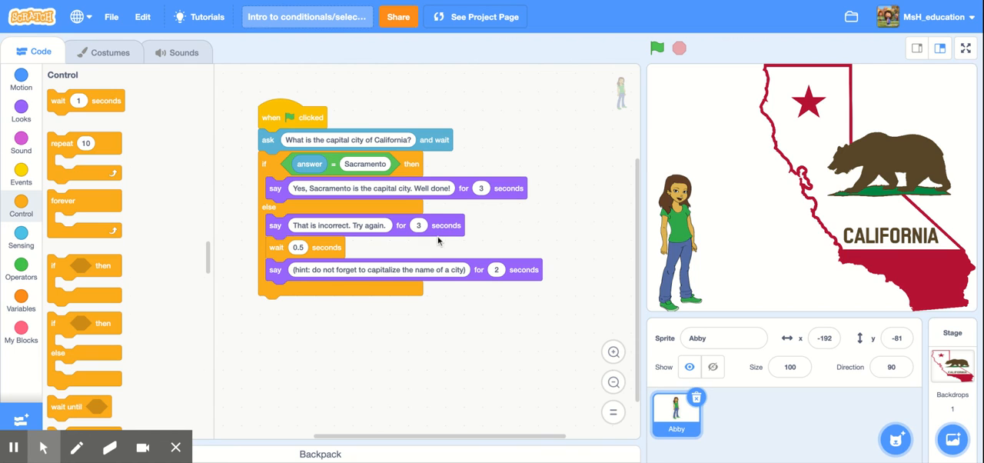
pyautogui.moveTo(620, 47)
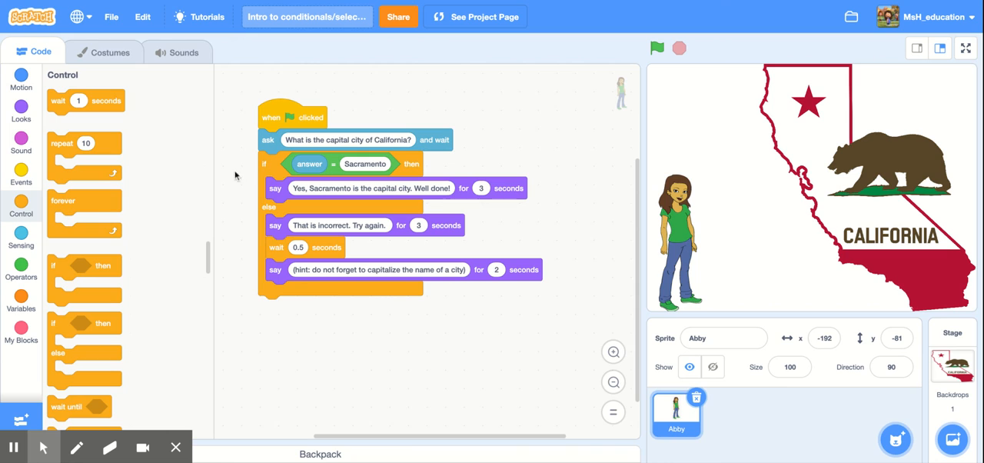
pyautogui.moveTo(576, 157)
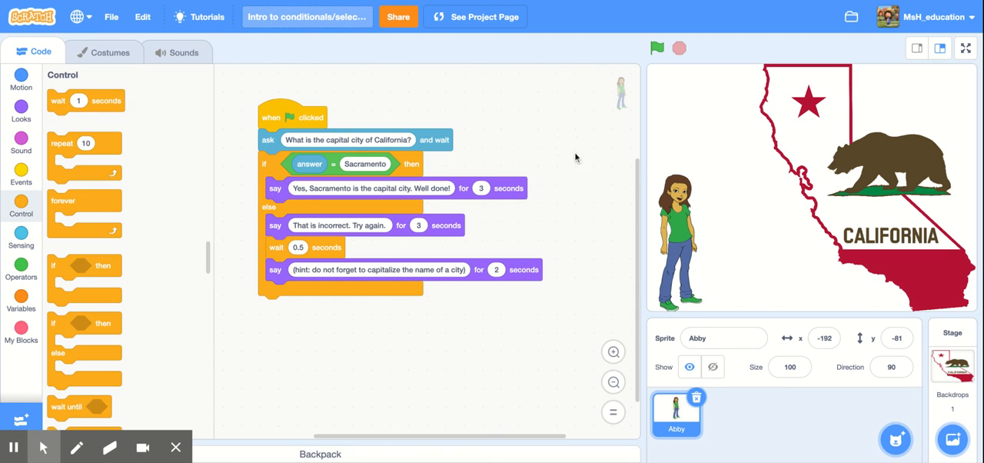